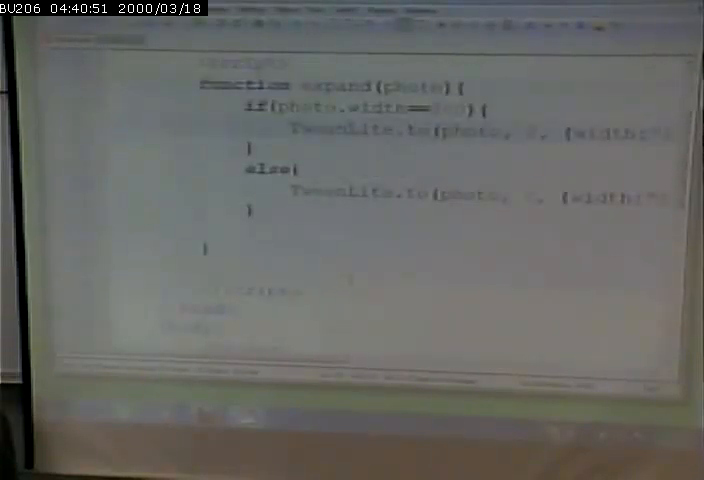
pyautogui.scroll(-3)
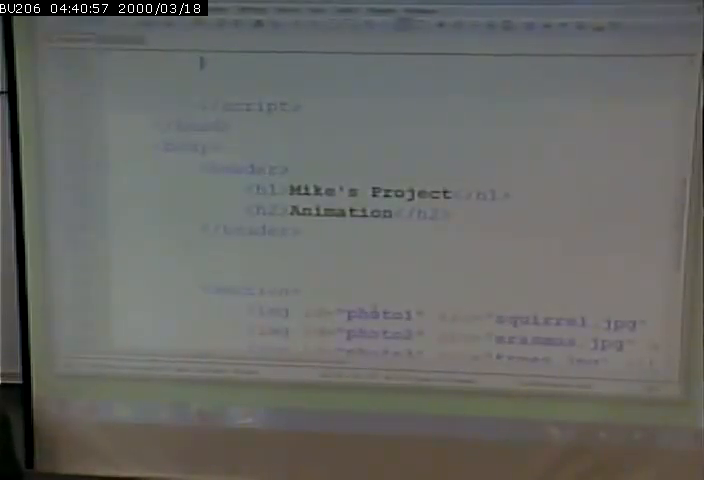